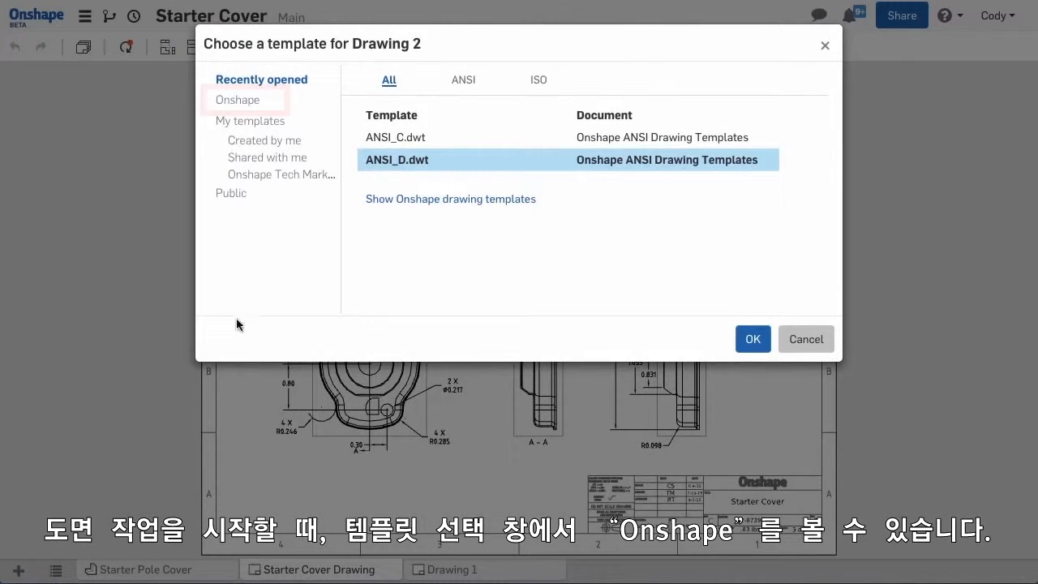
- Browse Onshape's built-in templates and open the ANSI Drawing Templates document via ANSI_C.dwt
click(237, 100)
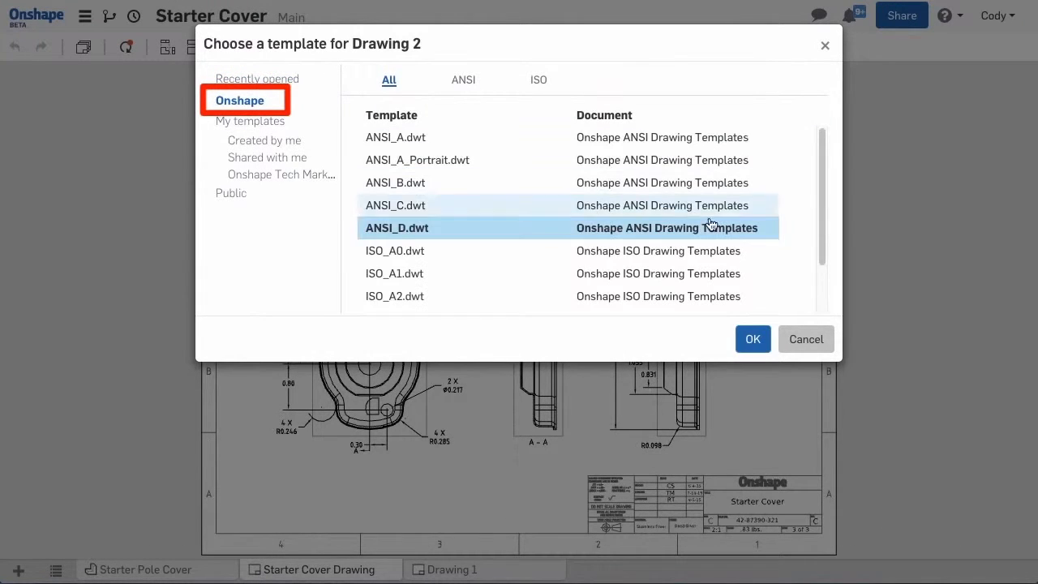
scroll(down, 3)
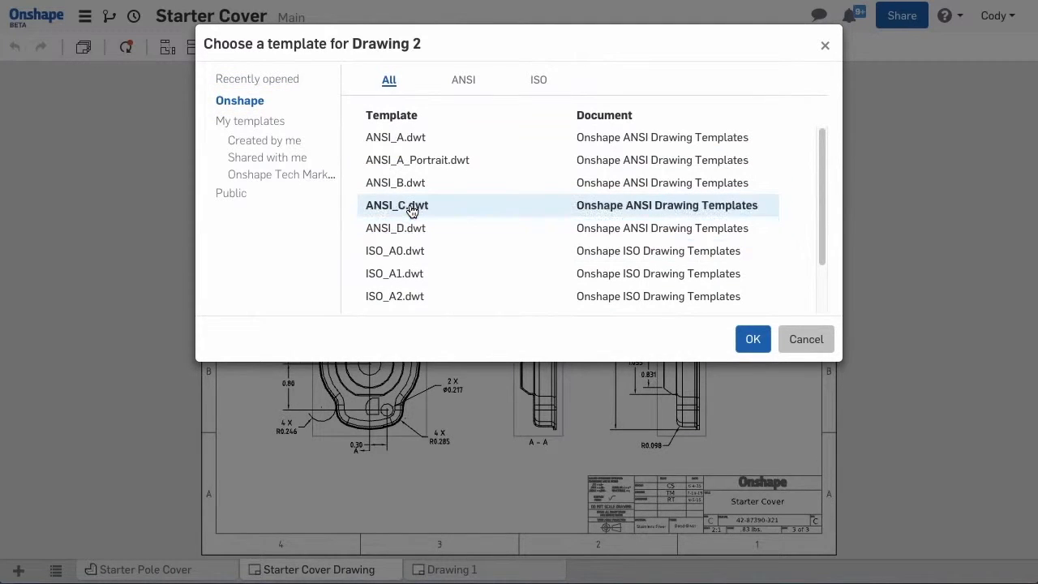
click(752, 339)
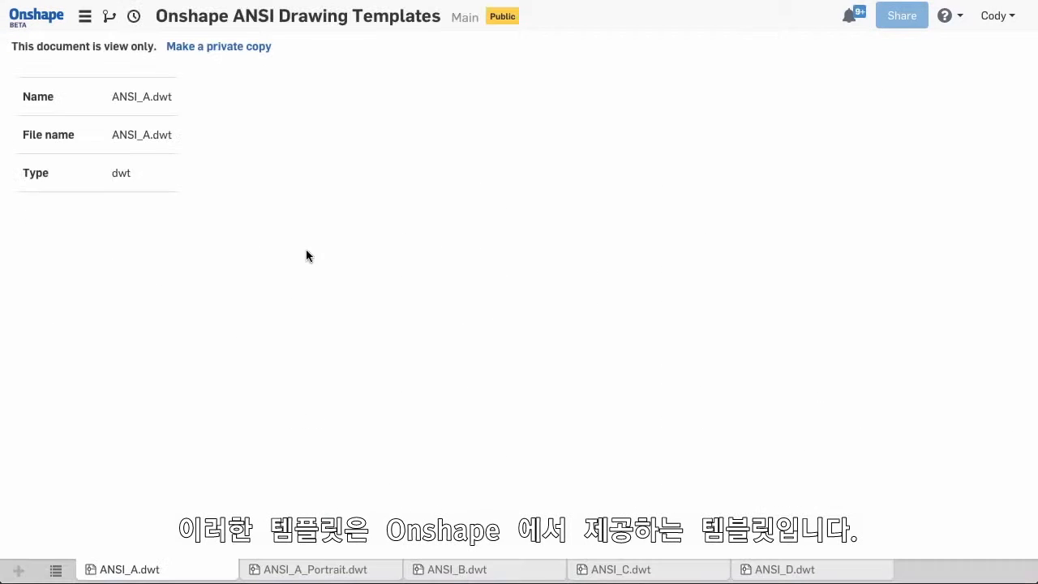
- Download the ANSI_A.dwt template tab and save it to Downloads
right_click(128, 568)
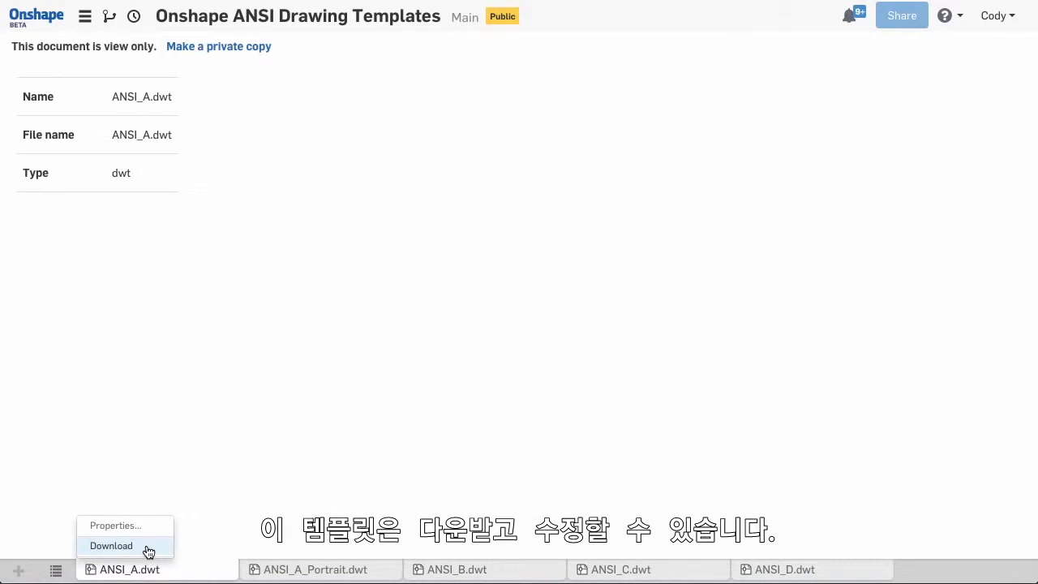
click(111, 545)
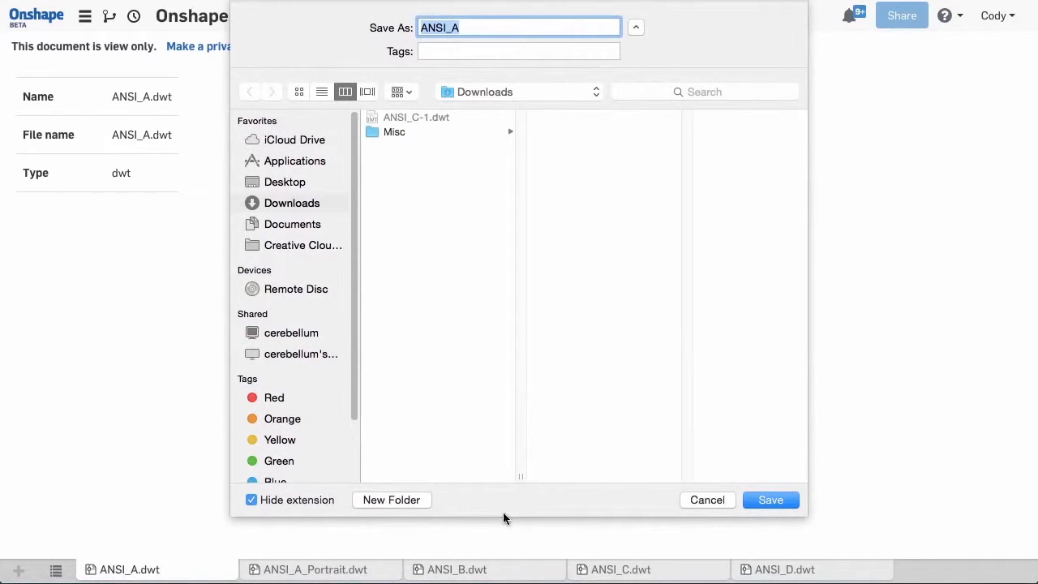
click(706, 500)
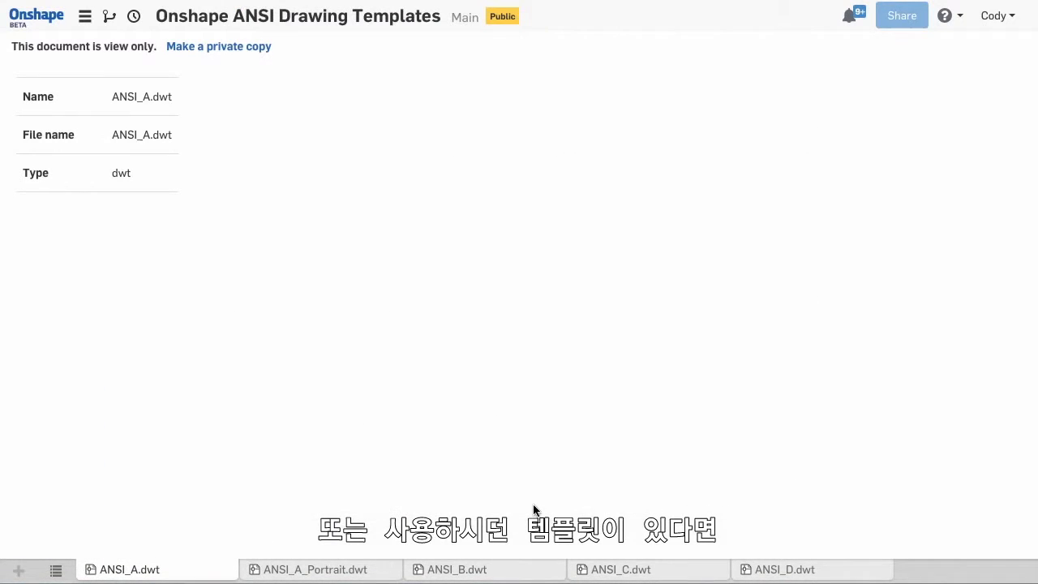
mouse_move(951, 510)
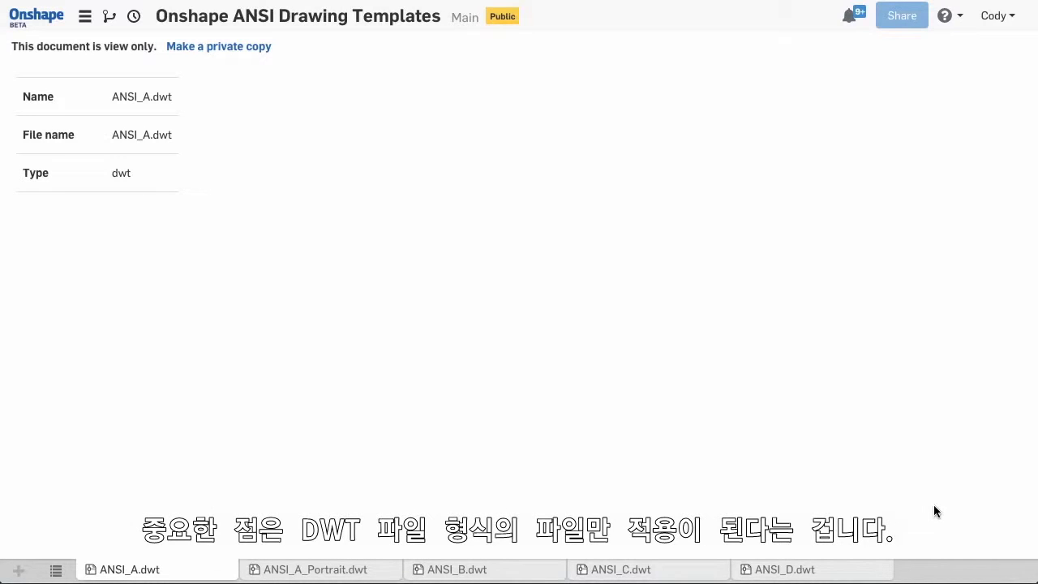
mouse_move(352, 274)
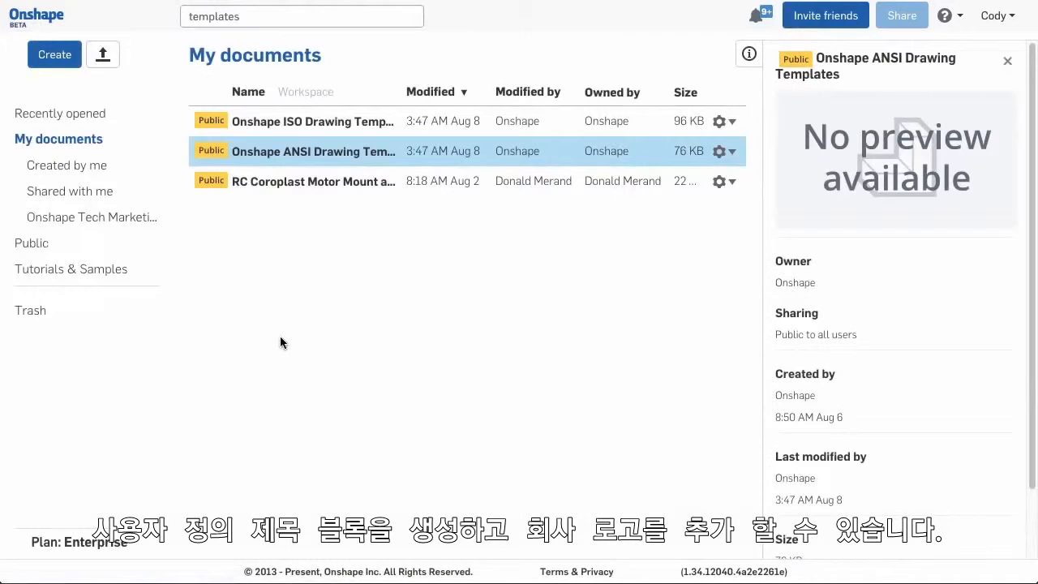
- Create a new Onshape document named 'Drawing Templates'
click(54, 54)
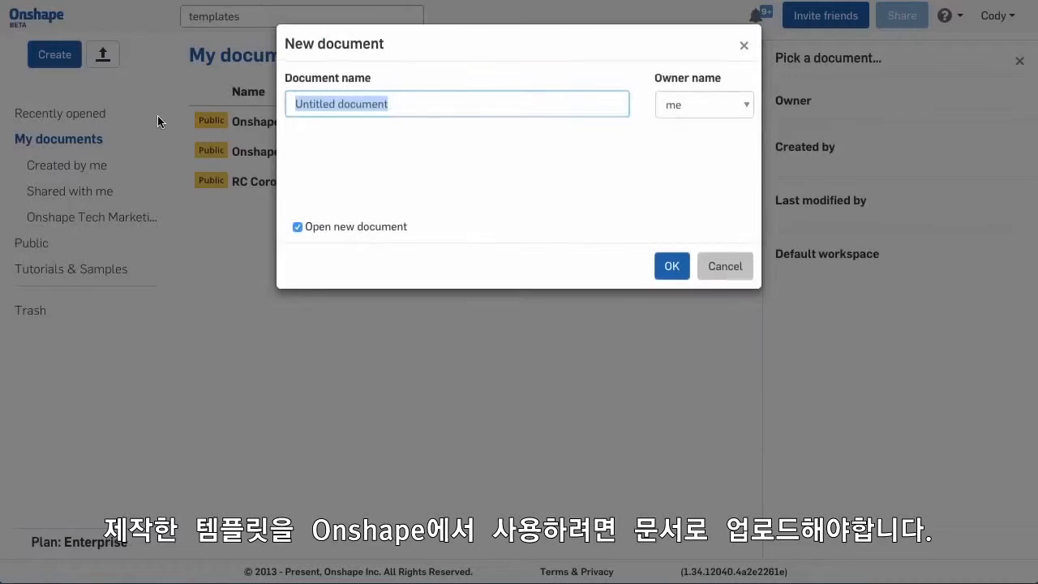
text(Drawing Templates)
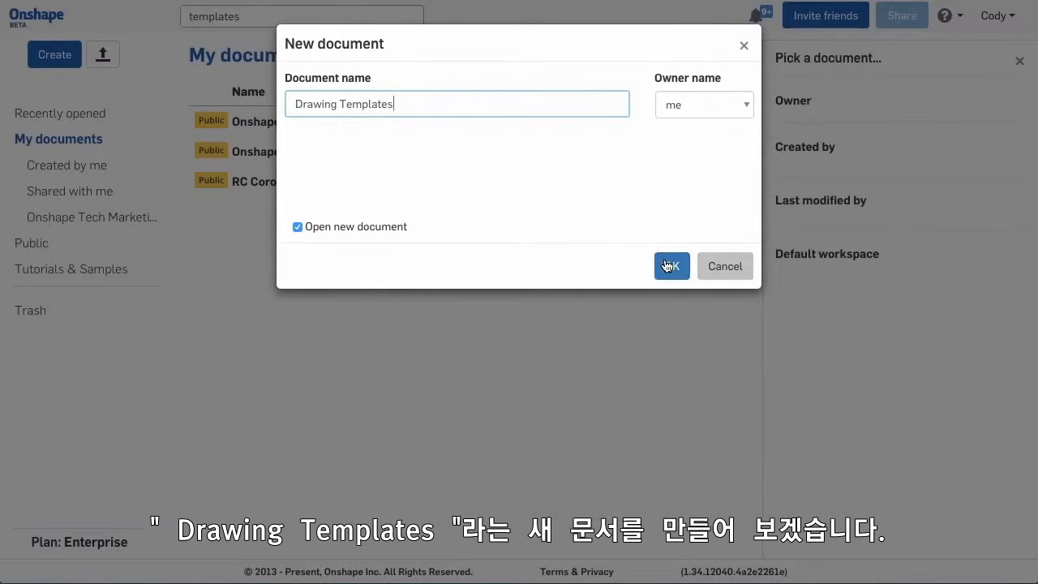
click(670, 266)
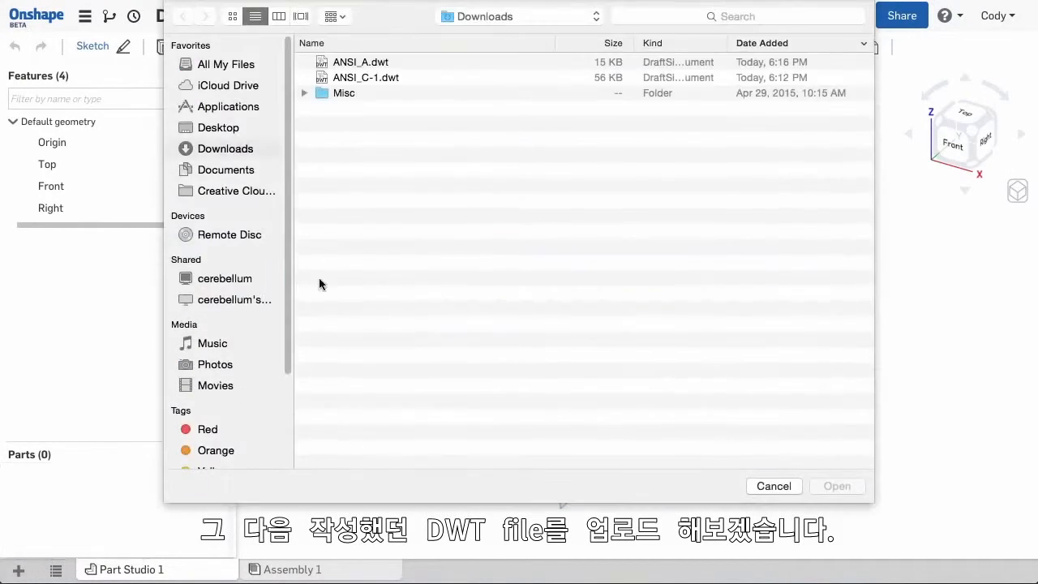
- Upload ANSI_C-1.dwt from Downloads as a new tab and dismiss the import notification
click(366, 77)
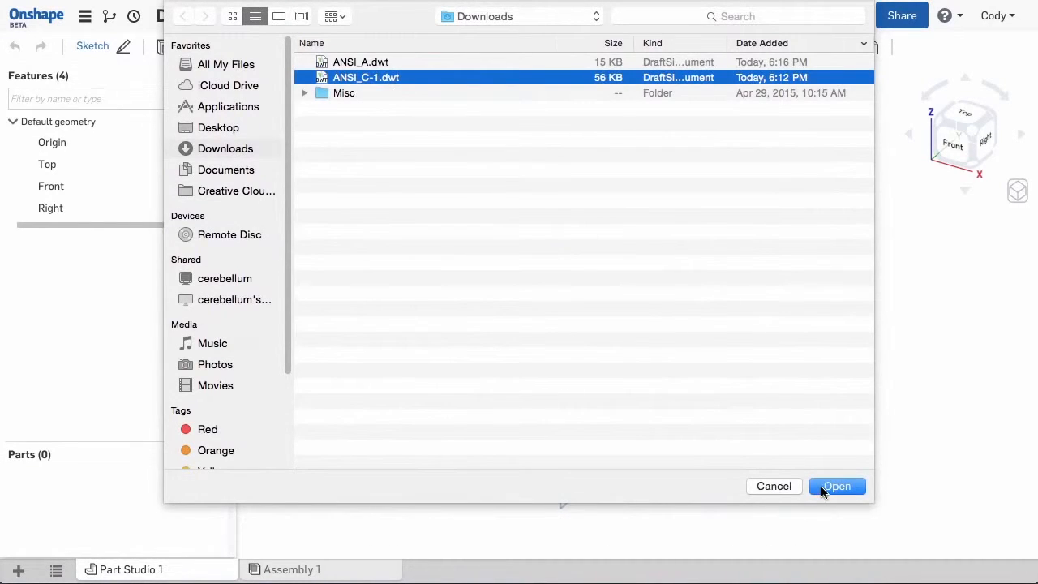
click(835, 485)
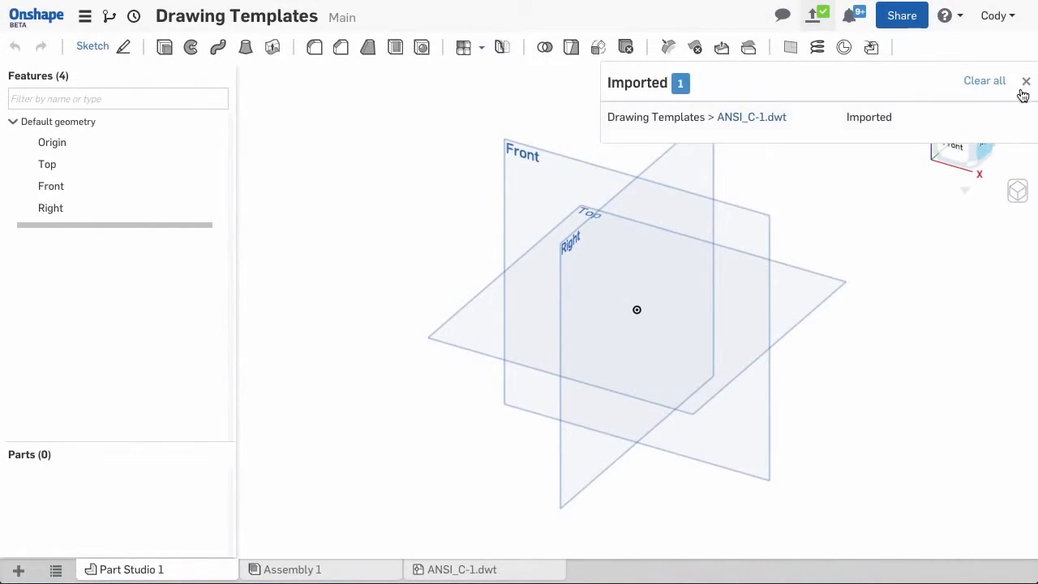
click(128, 569)
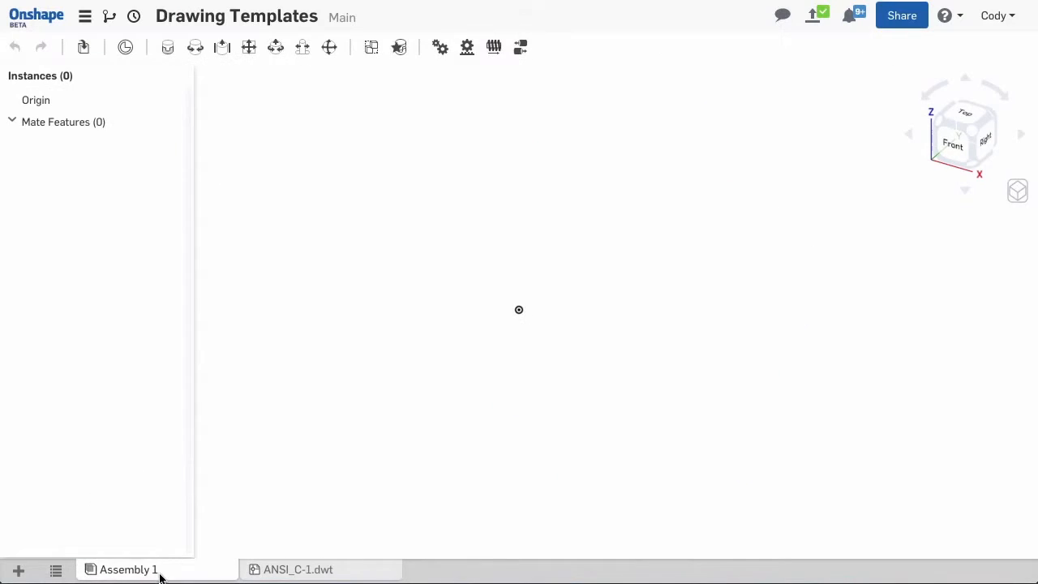
click(297, 569)
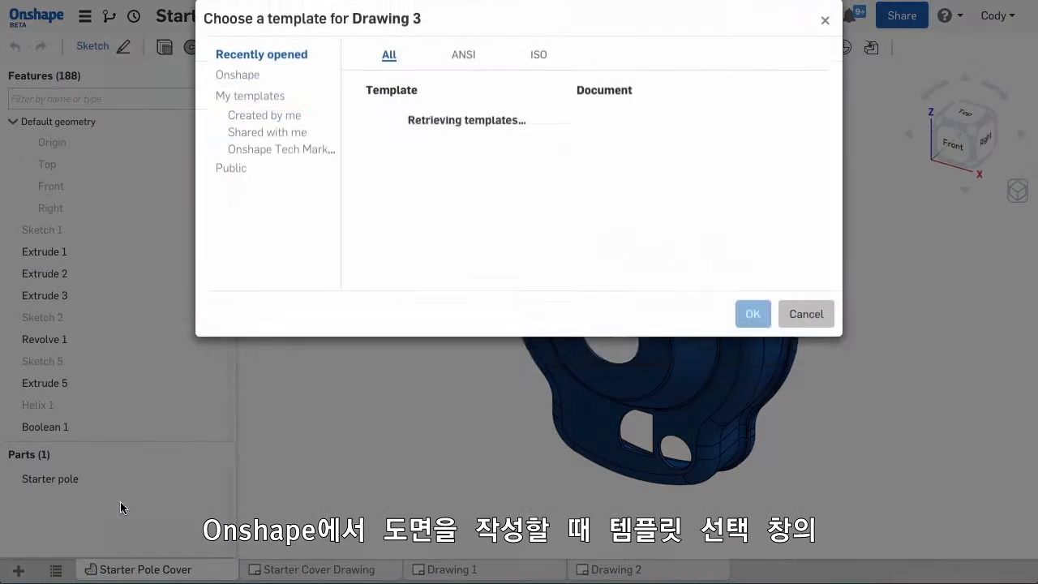
- Pick ANSI_C-1.dwt from My templates as the template for Drawing 3
click(252, 121)
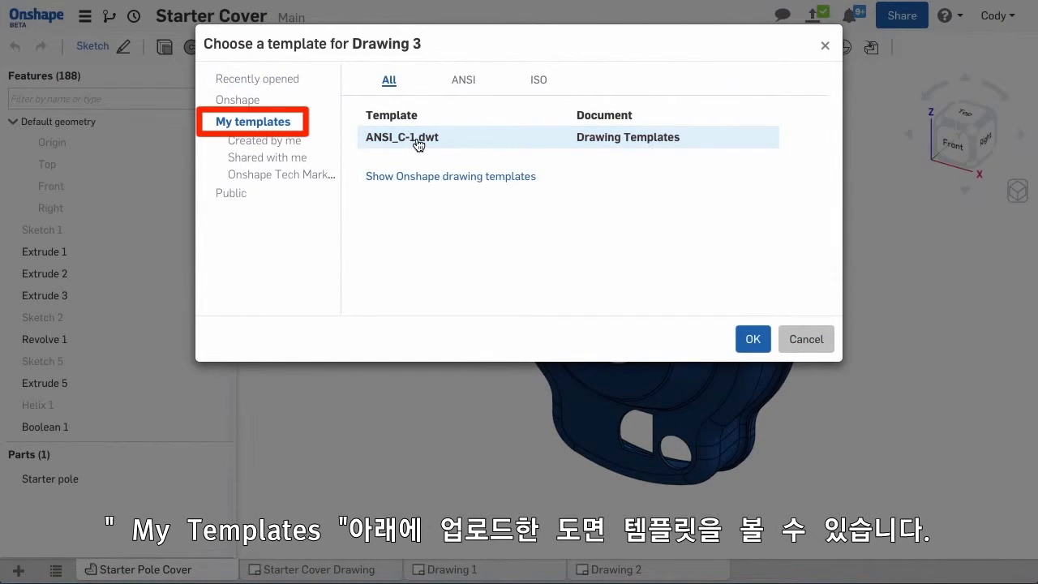
click(752, 338)
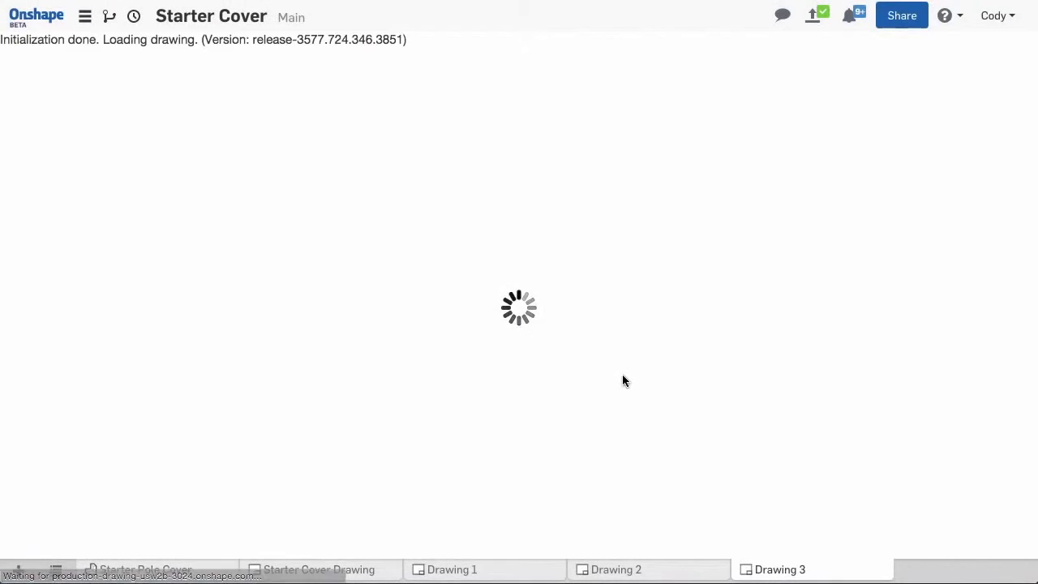